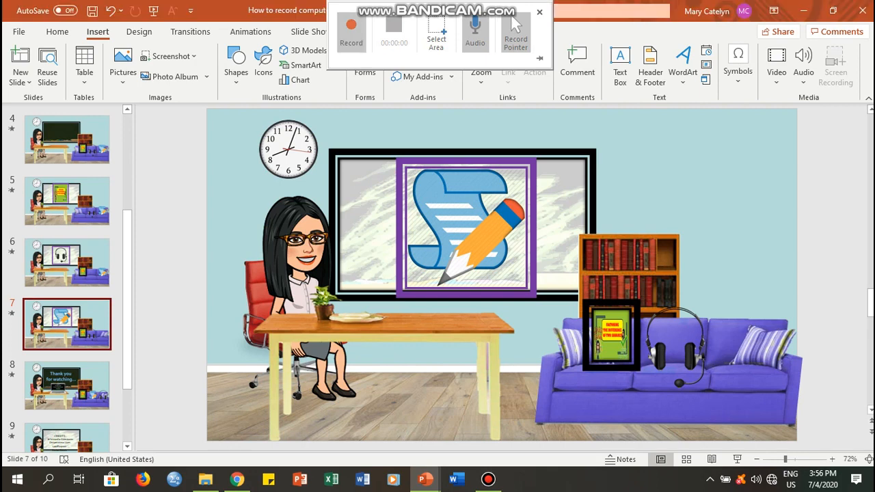
mouse_move(351, 34)
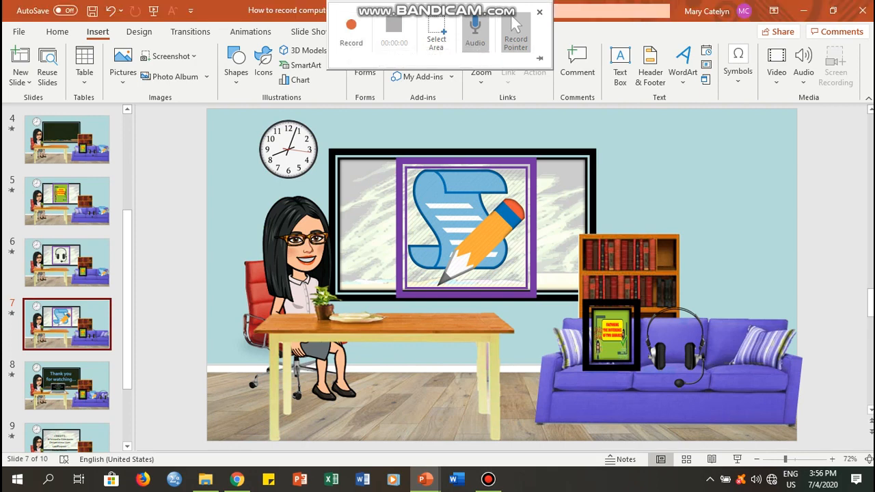
mouse_move(519, 33)
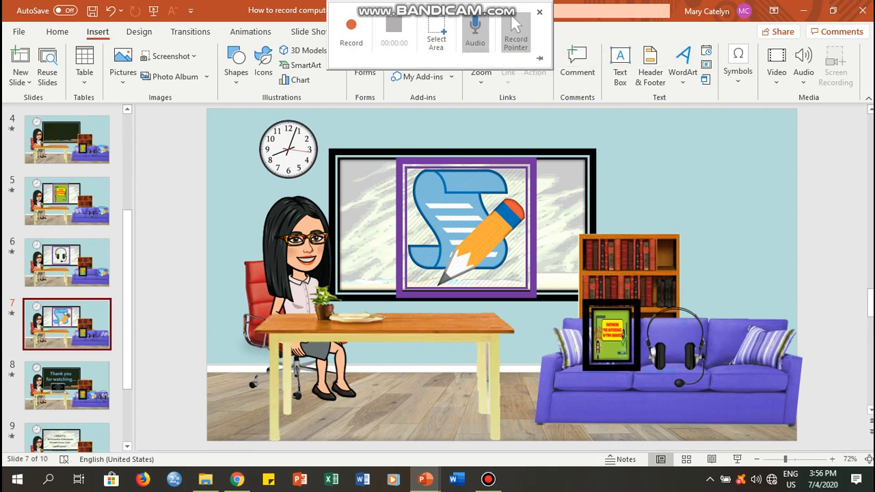
mouse_move(516, 32)
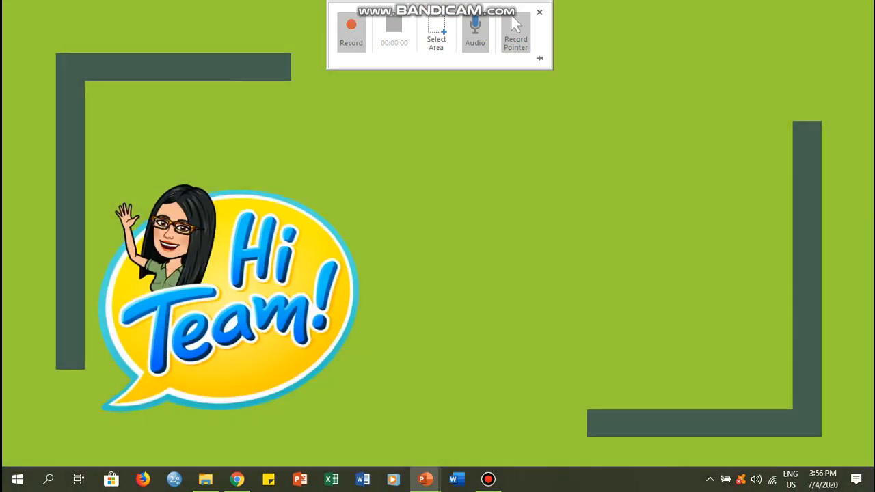
mouse_move(350, 34)
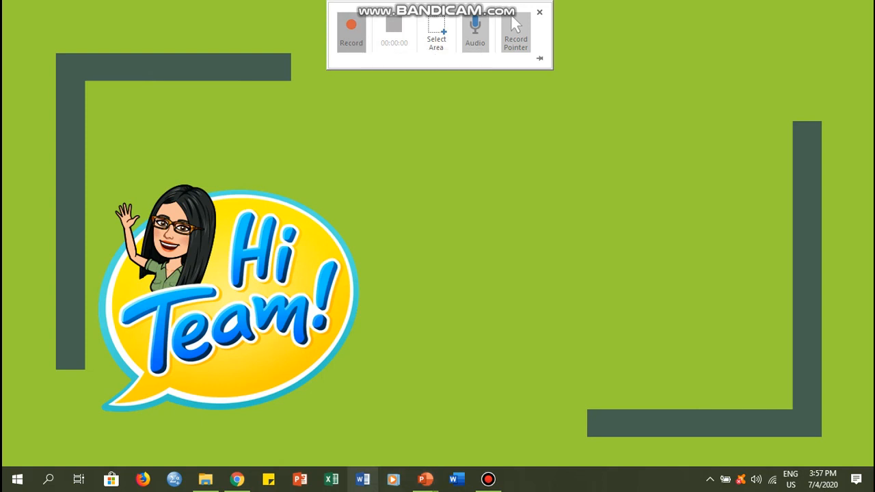
Start the screen recording and advance the slide show to the 'Factor out' thought-cloud slide.
click(350, 31)
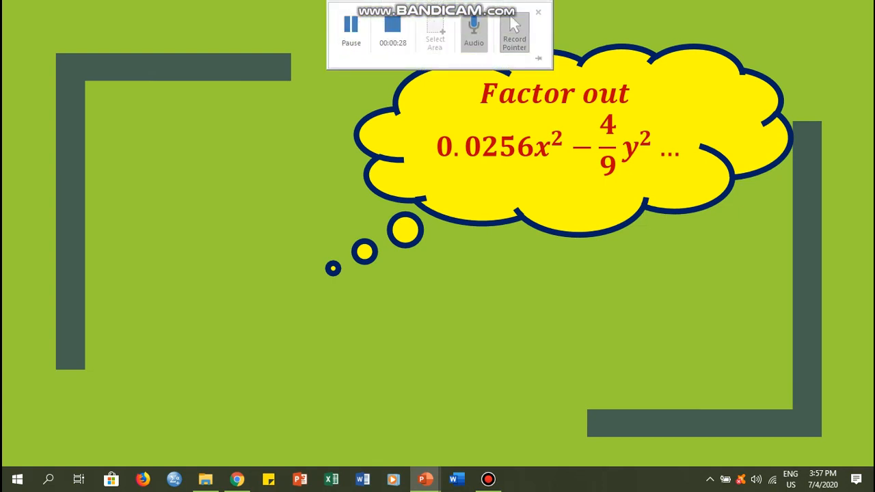
mouse_move(538, 14)
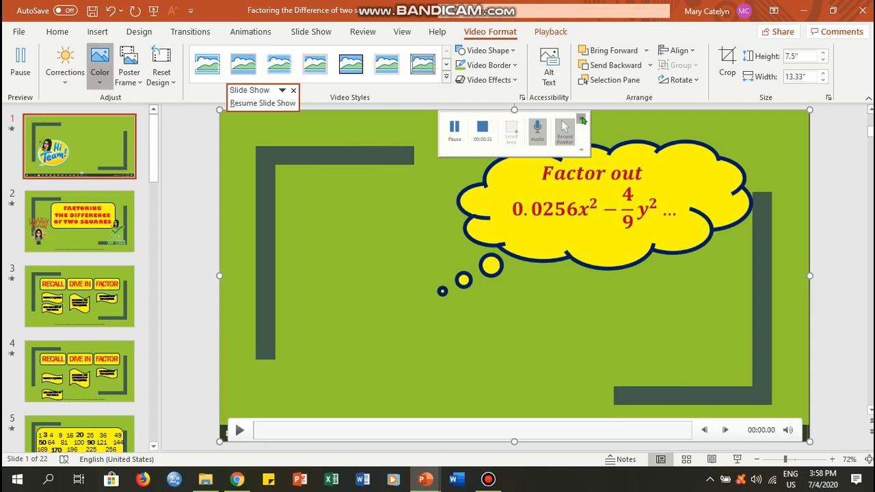
Preview green-tint and washout recolours on the recording, then restore its original colours.
click(100, 58)
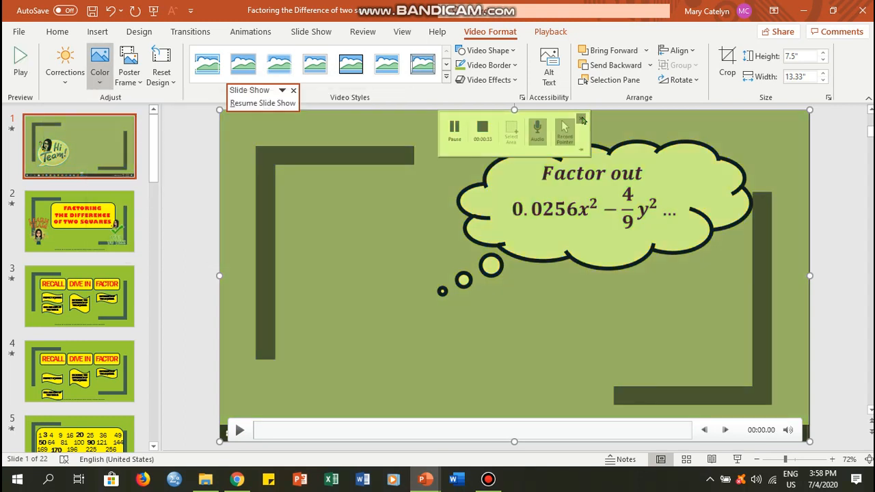
click(99, 59)
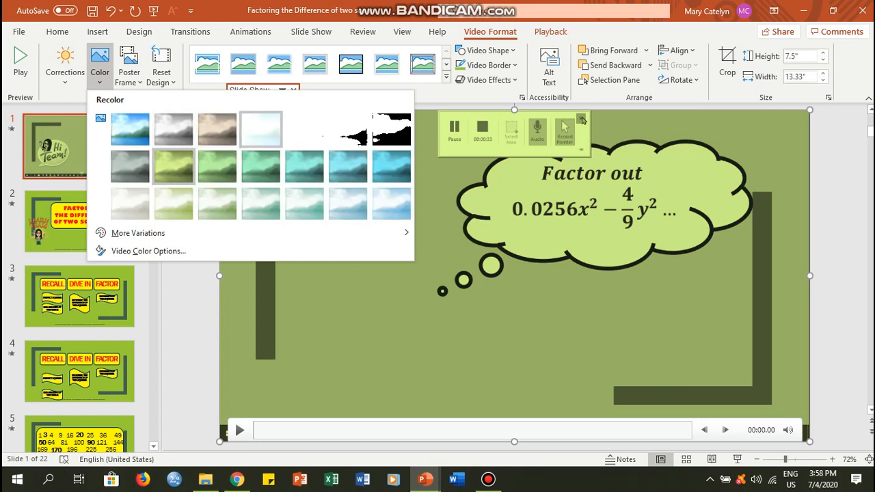
click(261, 130)
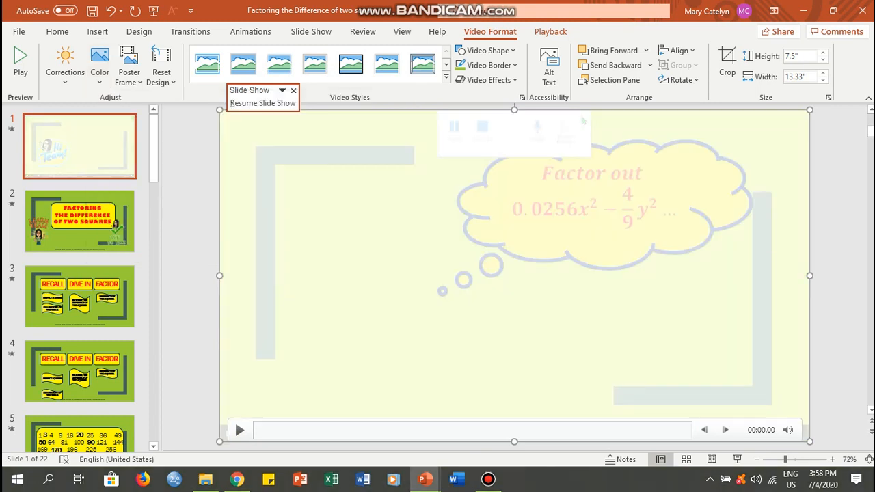
click(99, 65)
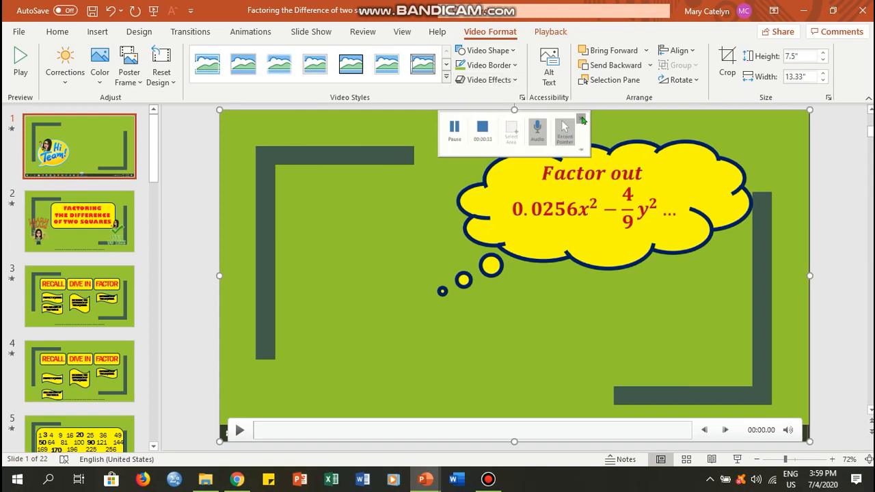
Expand the Video Styles gallery to show subtle, moderate and intense presets.
click(445, 78)
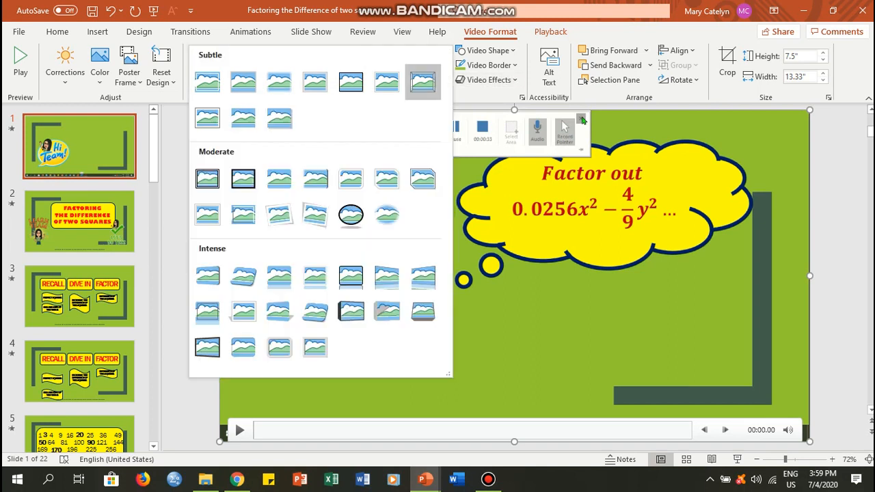